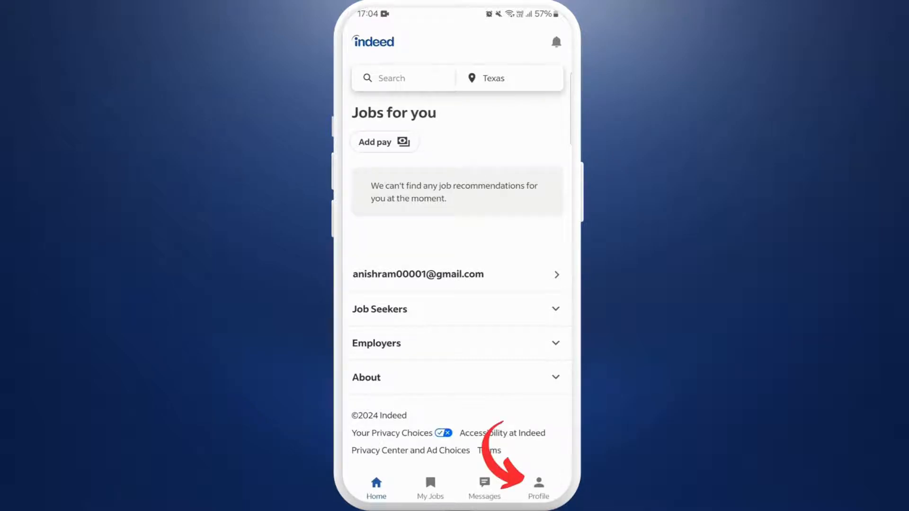
Go to the Profile page and open the Indeed Resume from the Resume section.
left_click(538, 486)
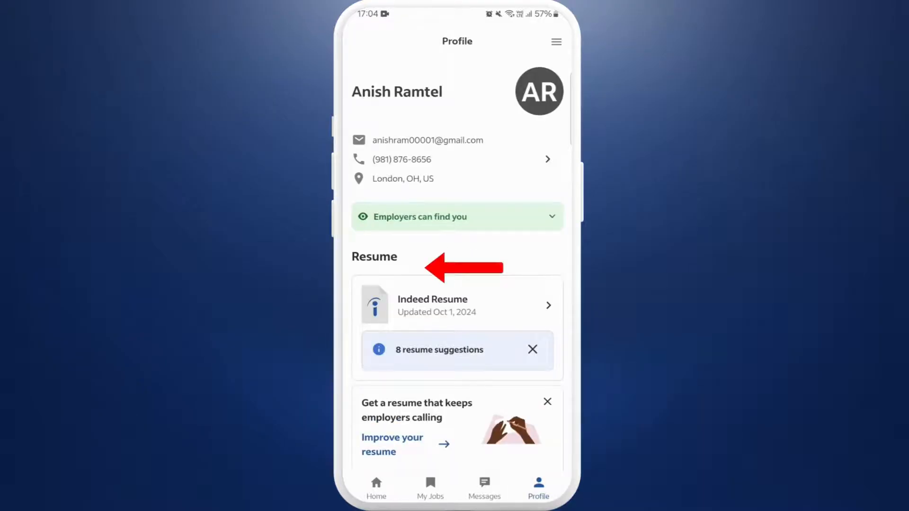
scroll("down", 3)
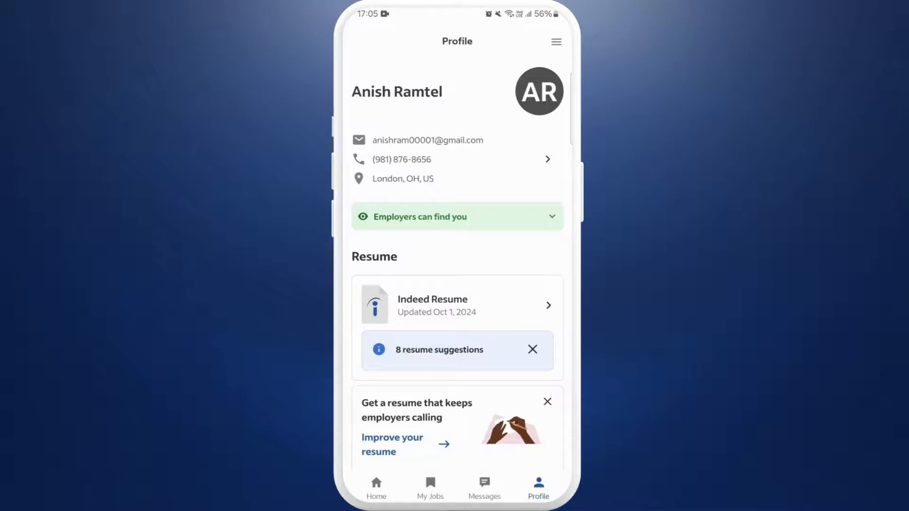
left_click(456, 304)
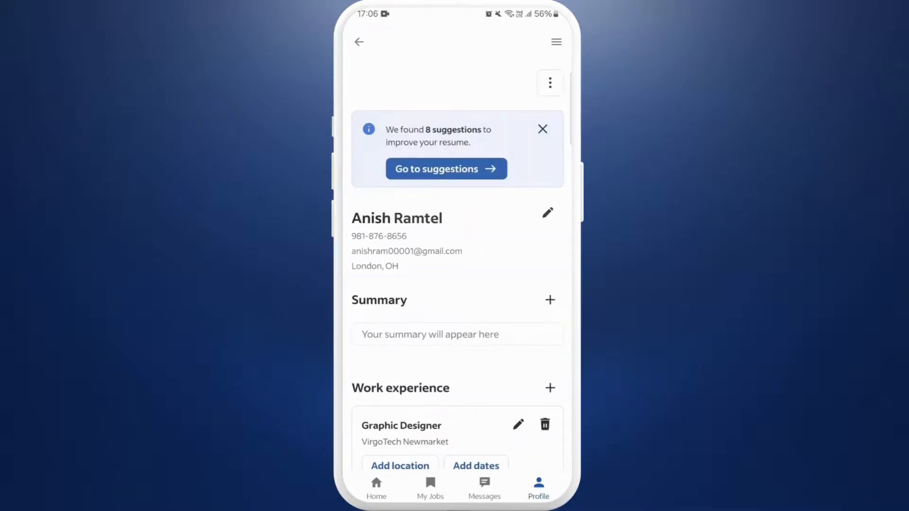
Scroll through the resume's summary, work experience and Computer Science education.
scroll("down", 3)
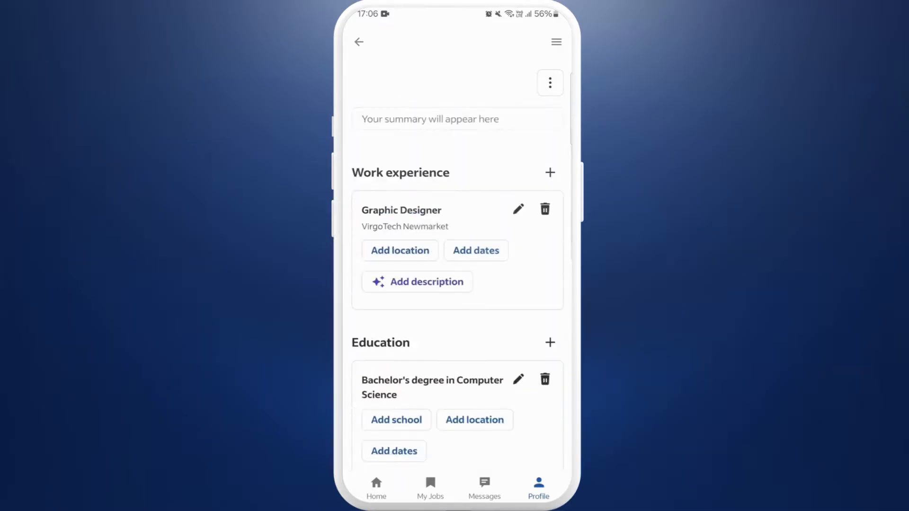
scroll("down", 3)
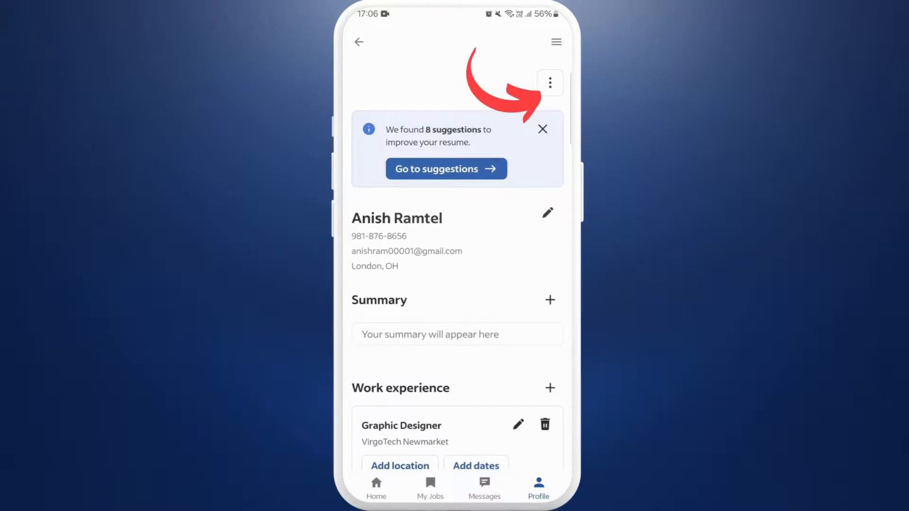
Upload a resume file via the options menu, review and save it, then reopen the merged Indeed Resume.
left_click(548, 82)
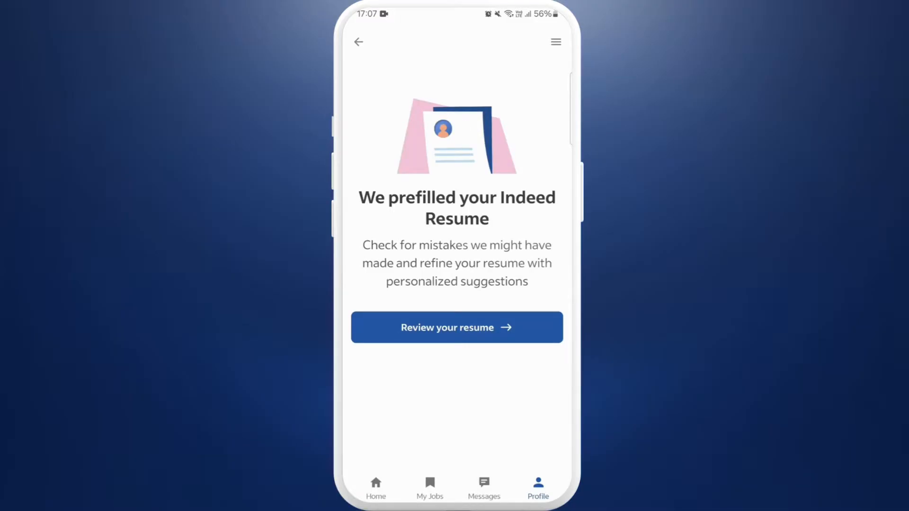
left_click(456, 327)
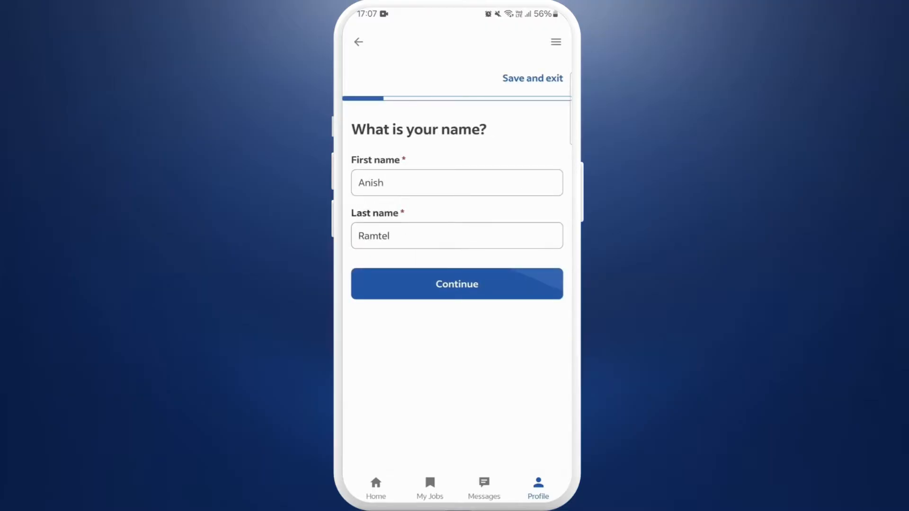
left_click(456, 283)
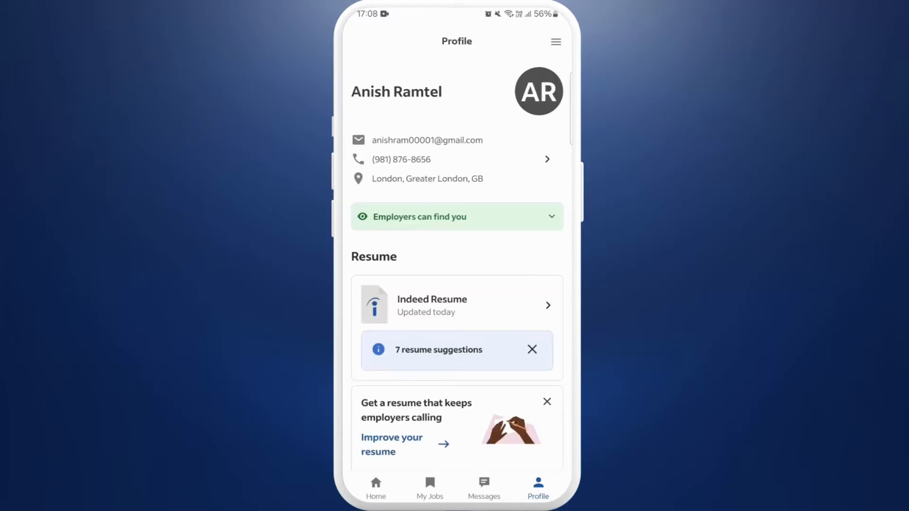
left_click(456, 305)
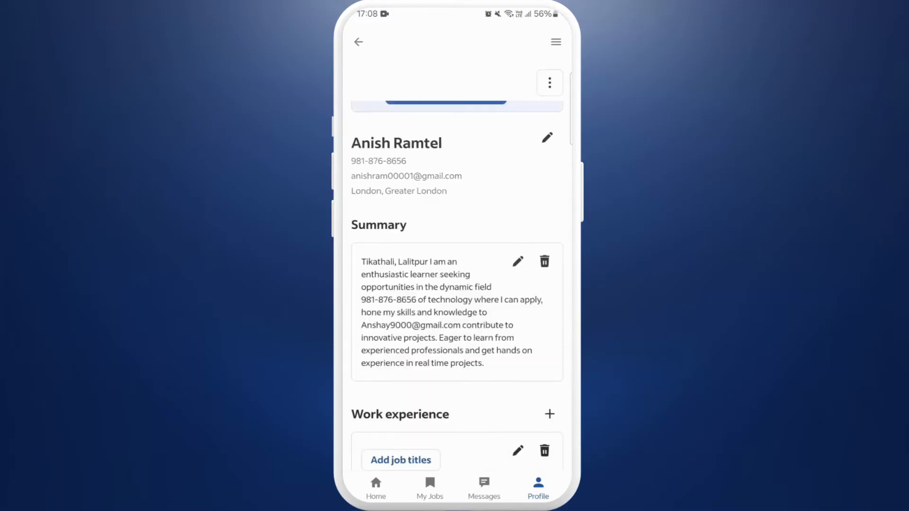